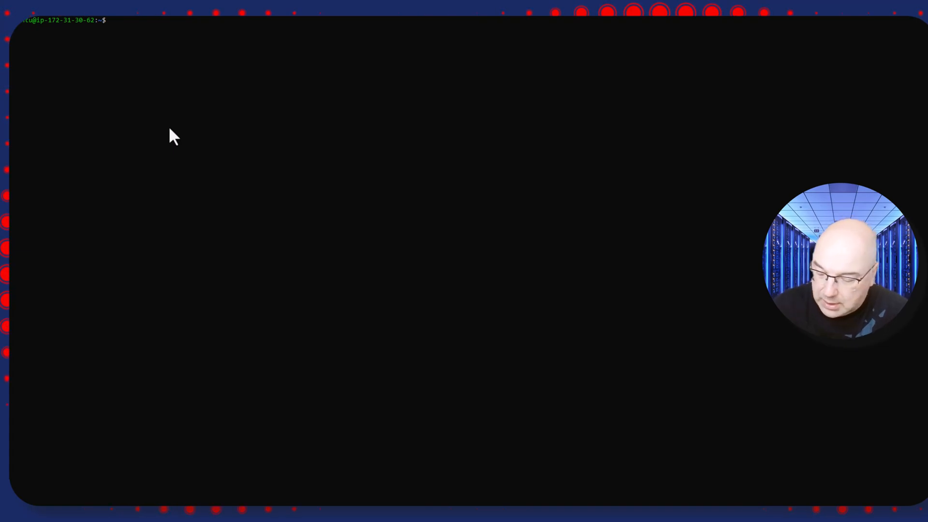
- Run apt update, install lynx with sudo apt install confirming Y, then clear the screen
text(apt update)
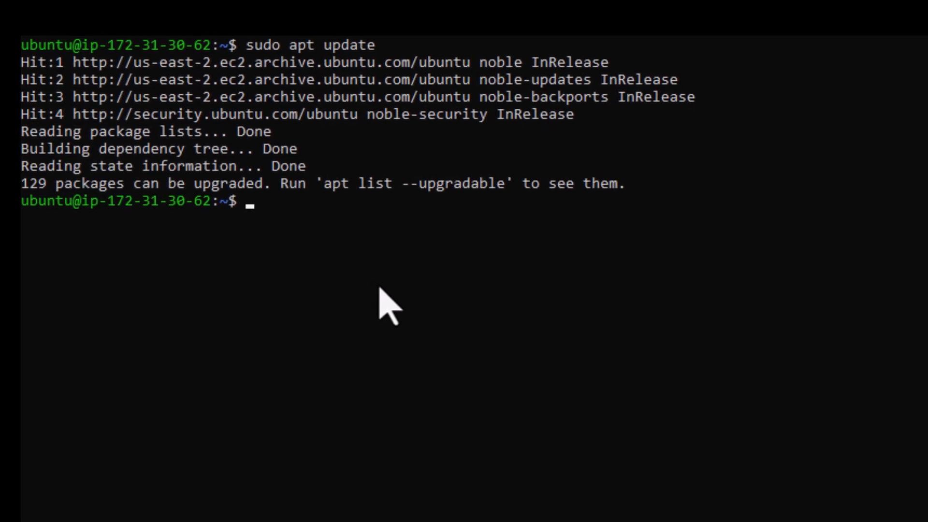
text(sudo)
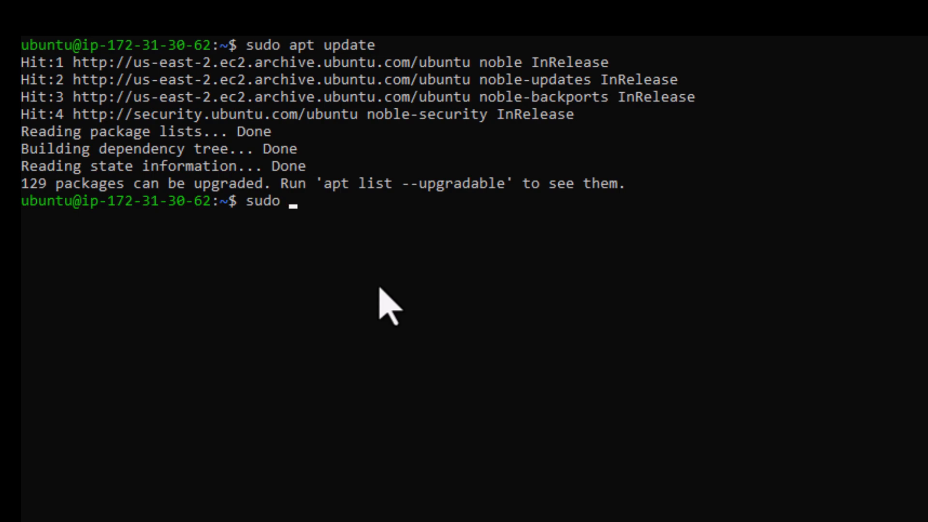
text(apt)
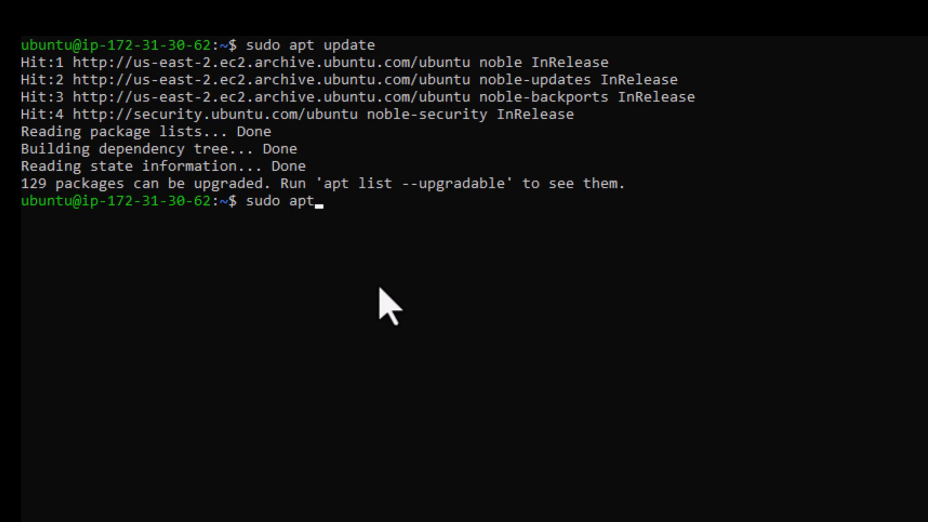
text(install lynx)
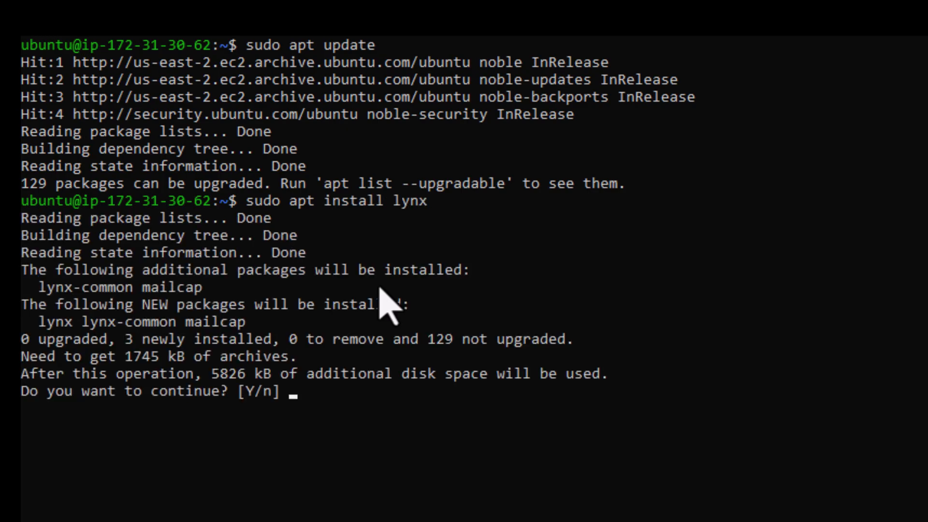
text(Y)
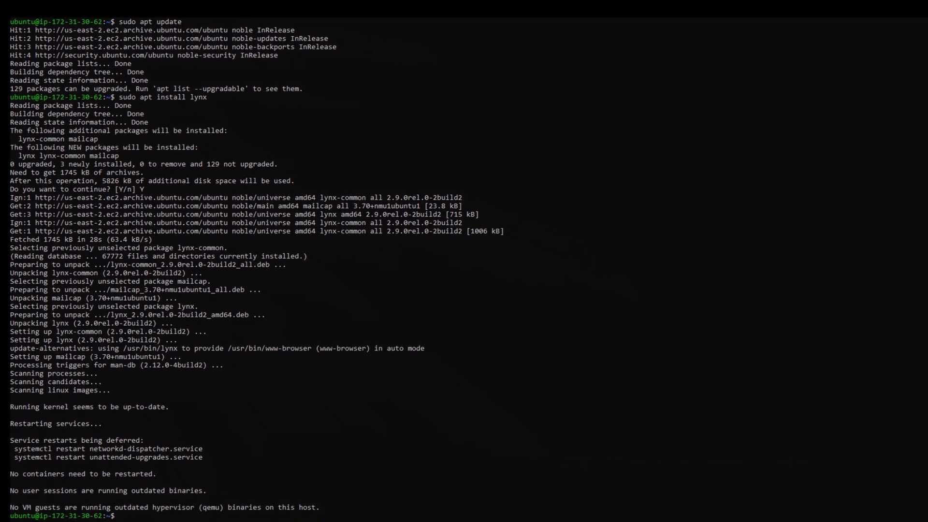
text(clear)
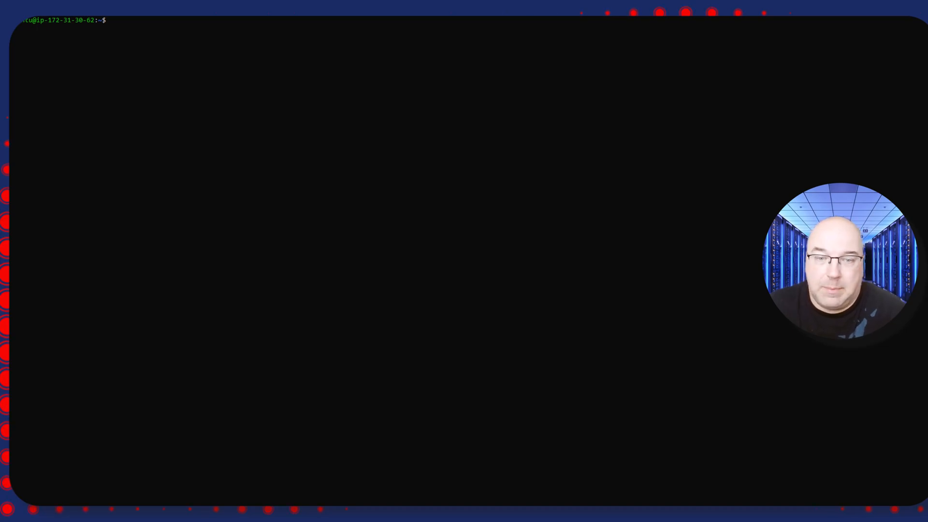
- Launch the Lynx browser with the 'lynx' command to show the About Lynx page
text(l)
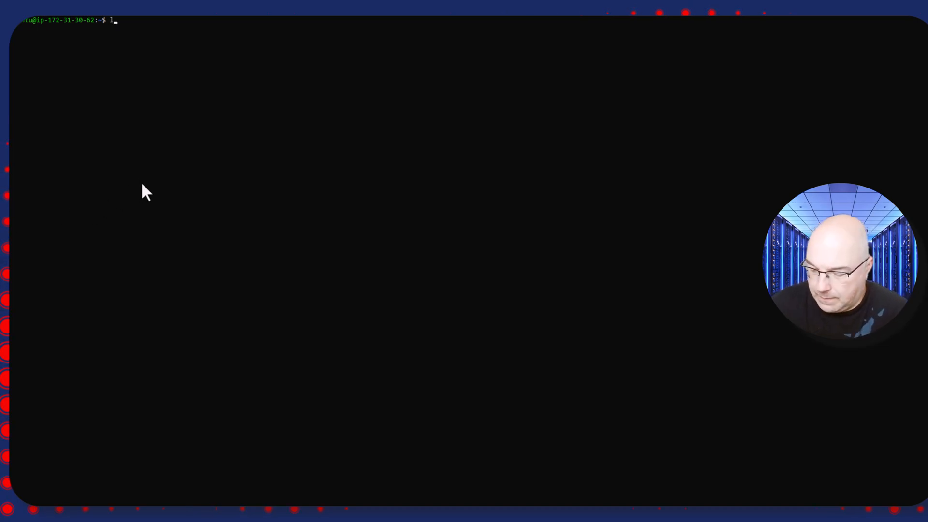
text(ynx)
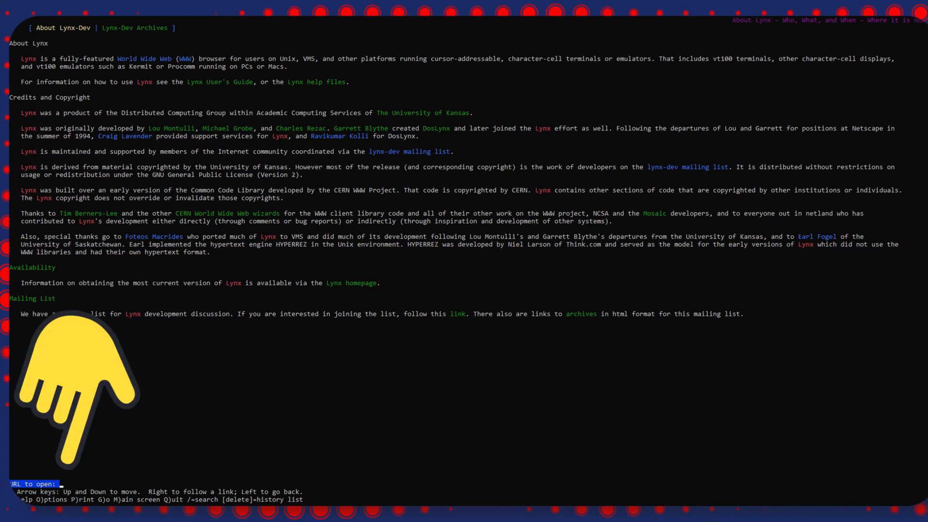
- Enter angrysysops.com at the URL prompt to load the Angry Admin blog
text(angry)
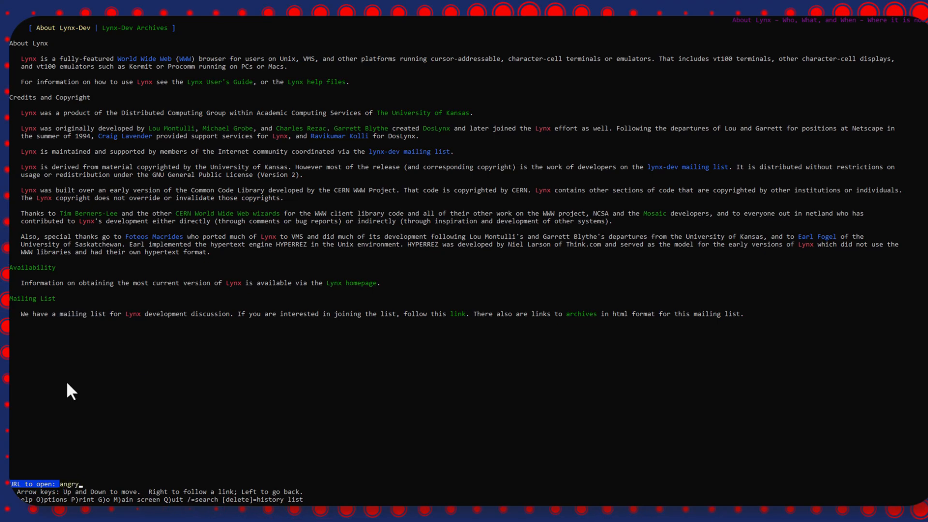
text(sysops.c)
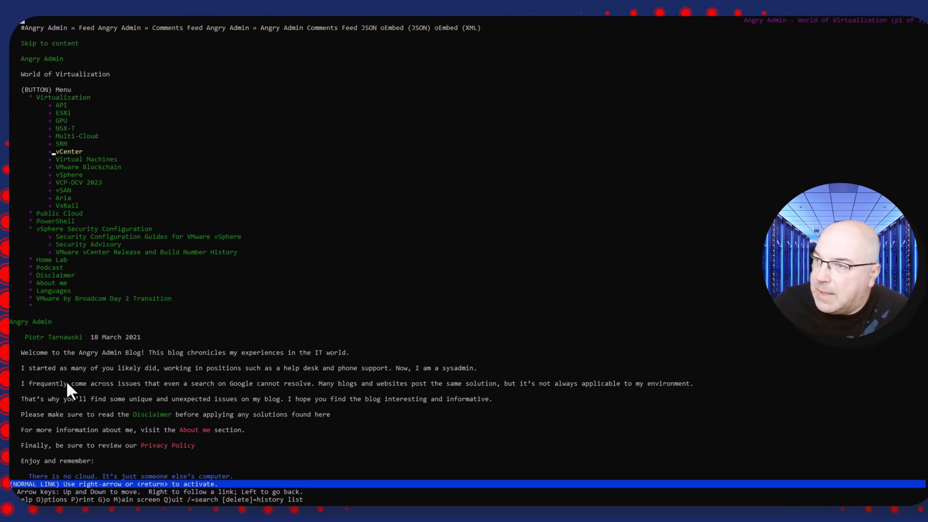
- Move link focus past Disclaimer to About me and follow that link
key(Down)
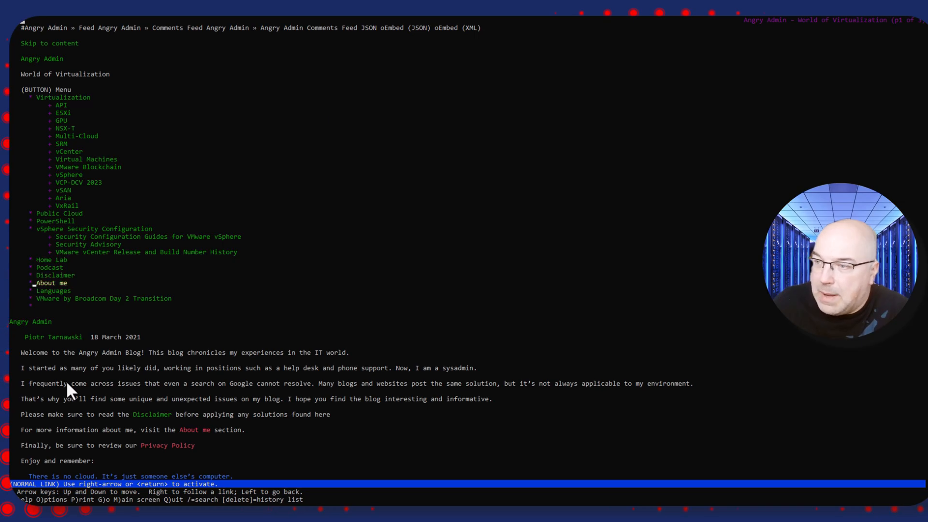
key(Up)
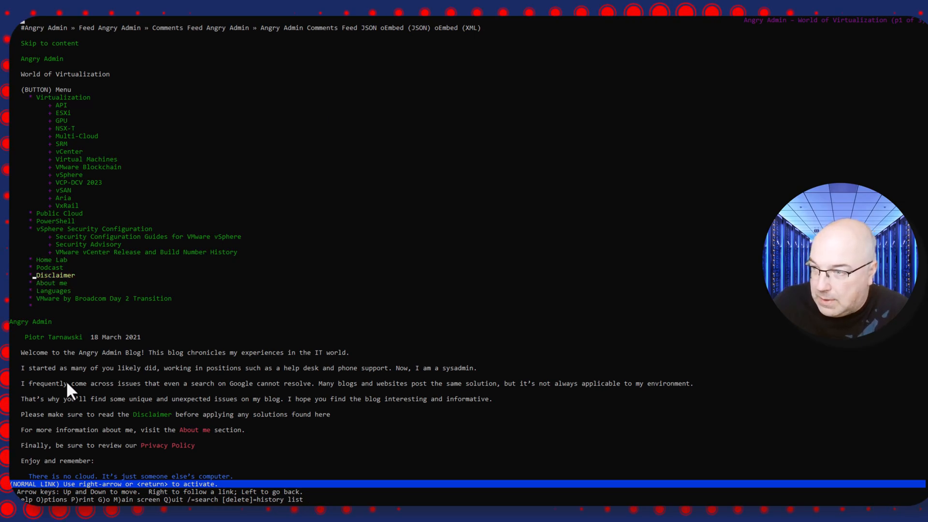
key(Down)
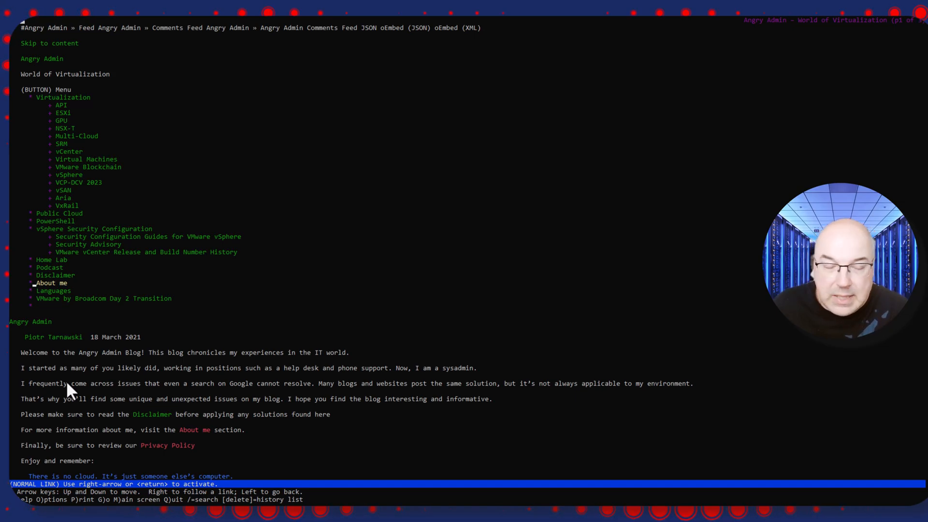
click(51, 283)
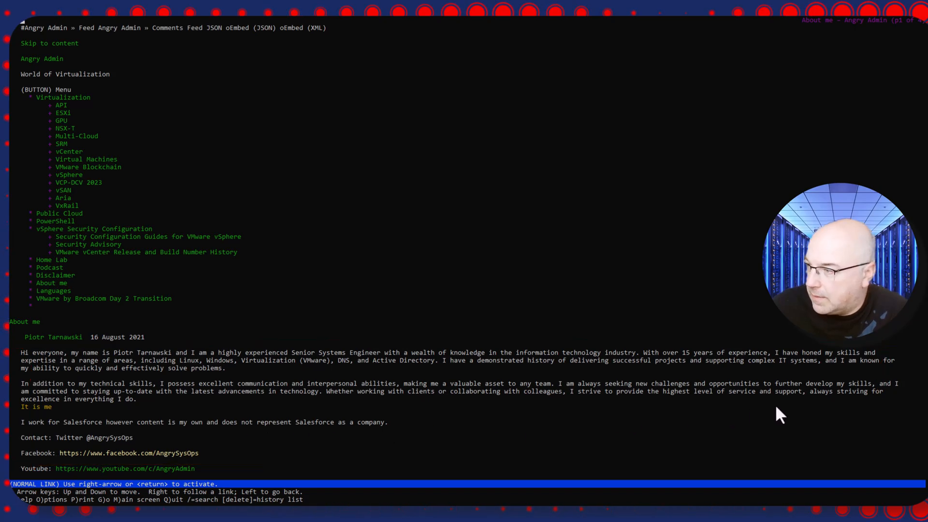
mouse_move(248, 356)
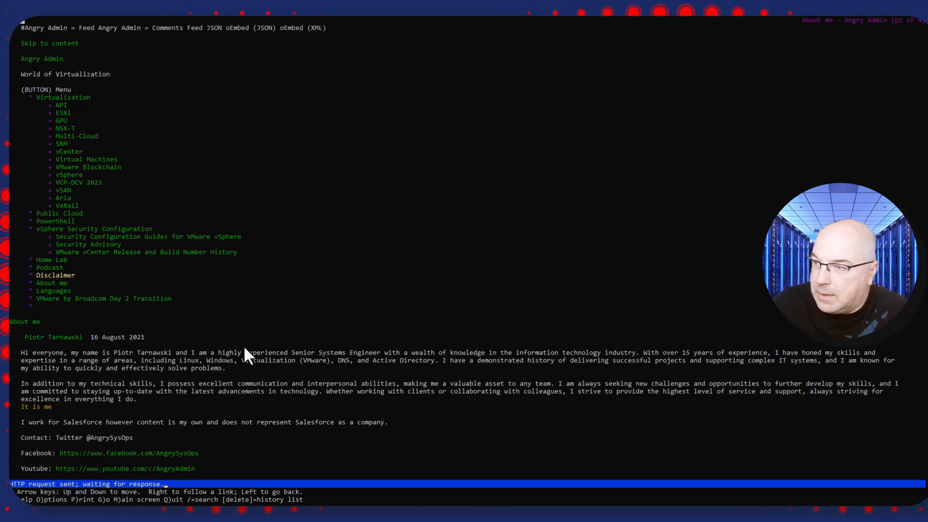
- View the Disclaimer page, return to About me, then follow the ESXi category link
click(55, 275)
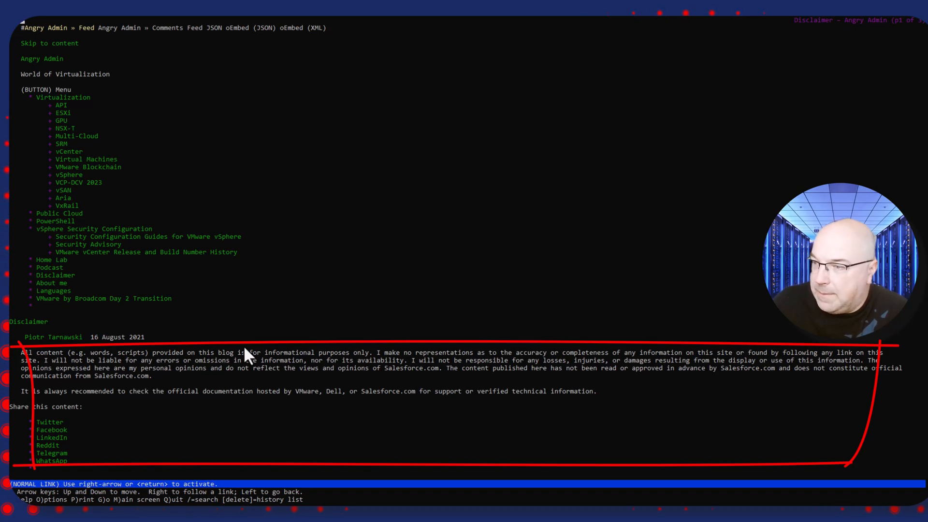
click(51, 282)
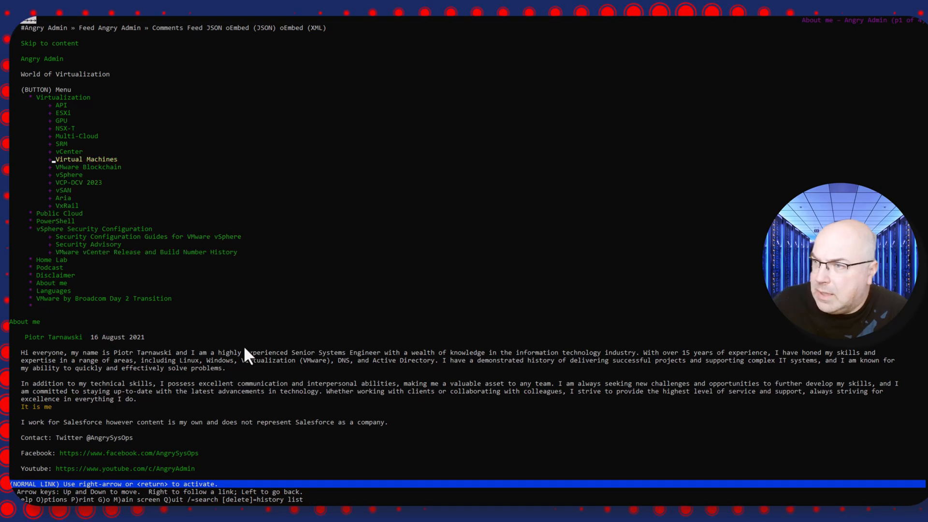
key(up)
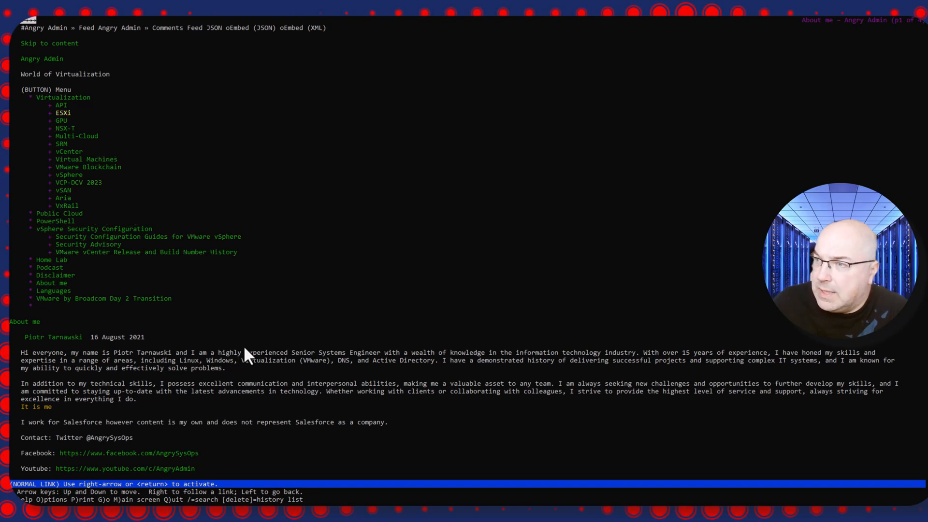
click(63, 112)
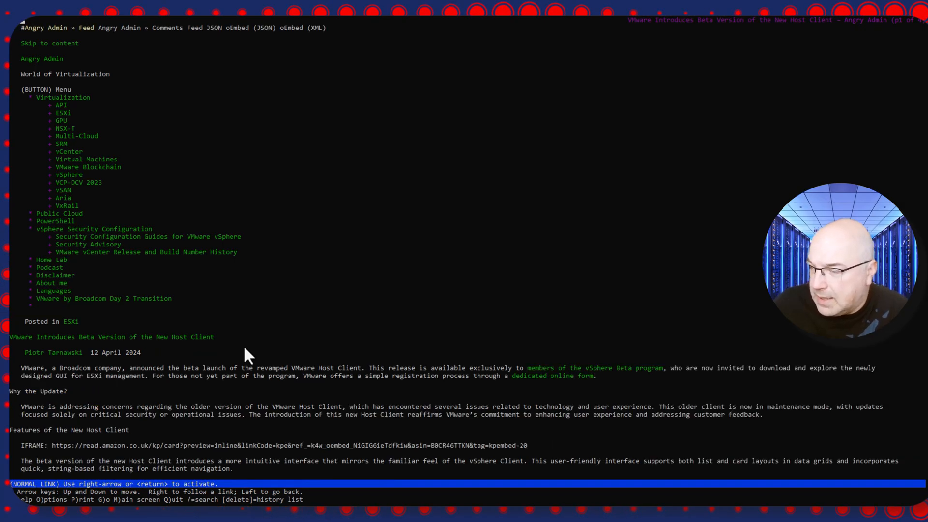
- Page down to the Host Client article's second page and bring up the address prompt
scroll(down, 3)
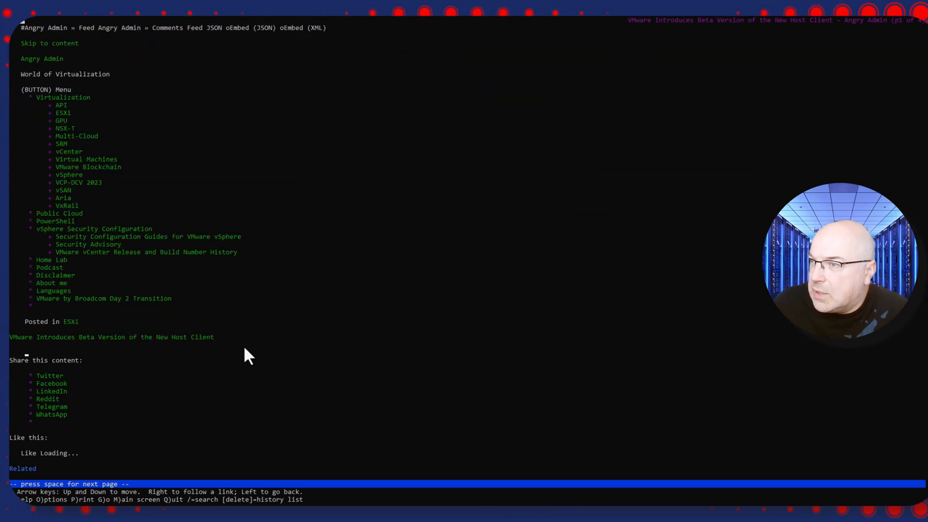
key(space)
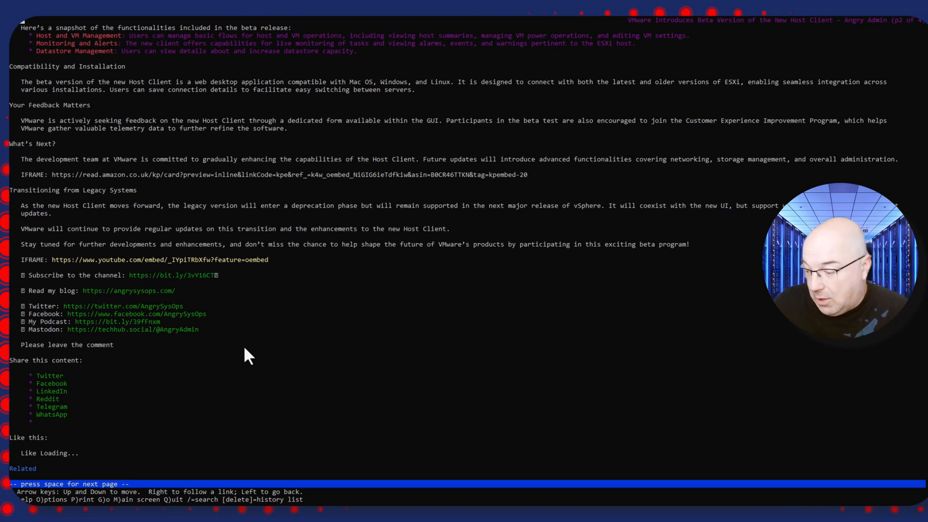
key(g)
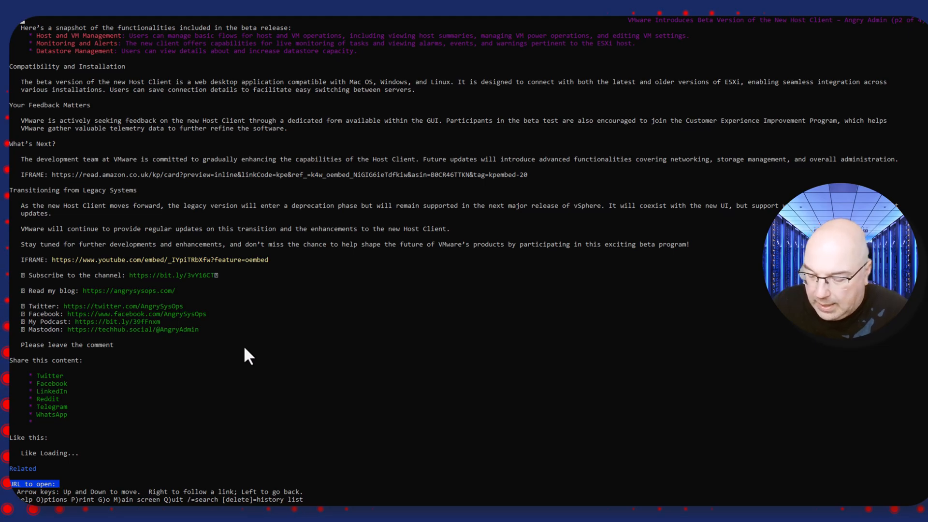
- Load google.com and allow both Google cookie prompts
text(goo)
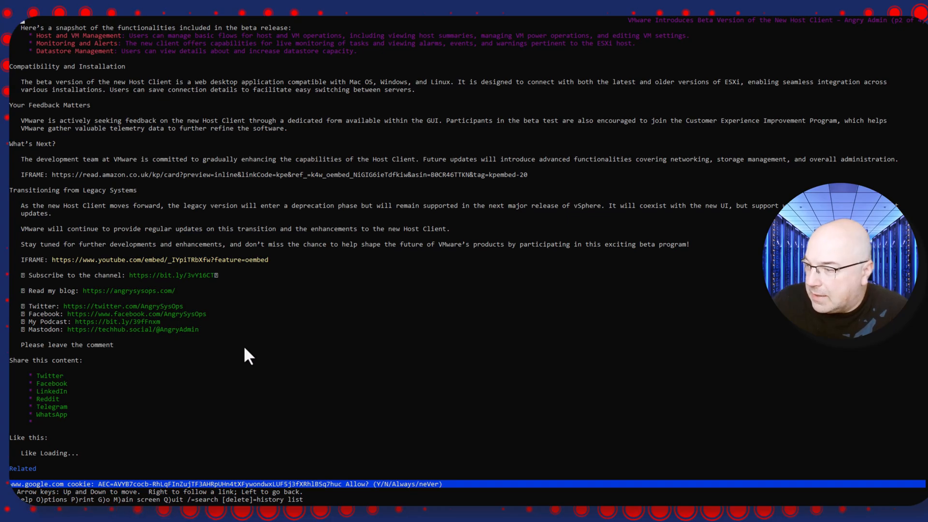
key(A)
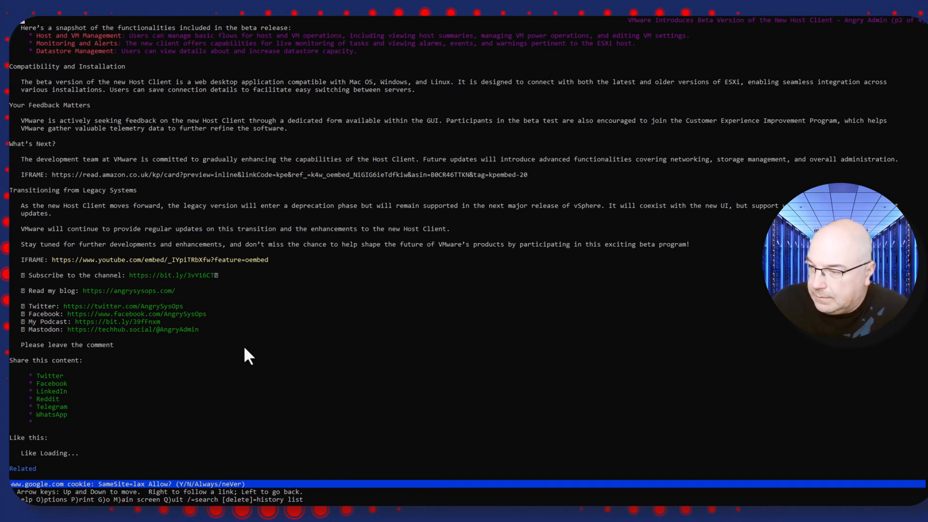
key(A)
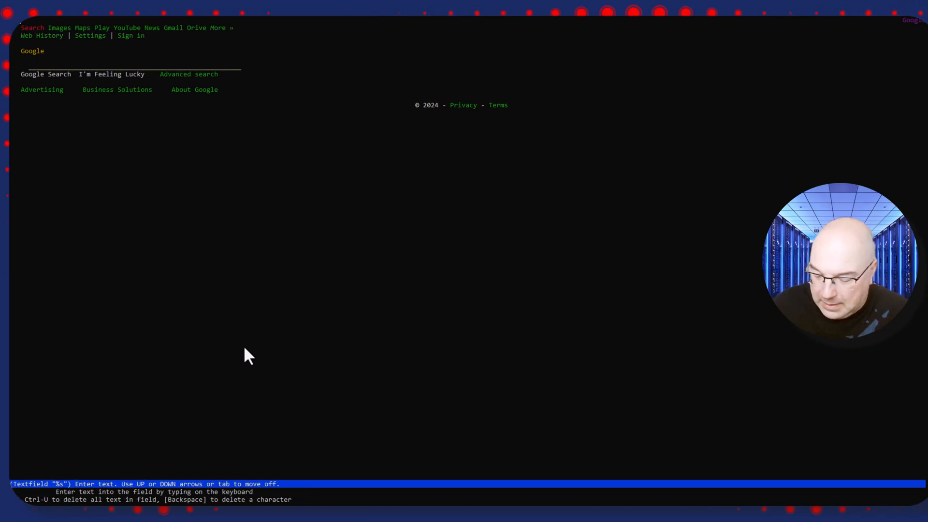
- Type angrysysops.com into Google's search field and submit the search
text(angry)
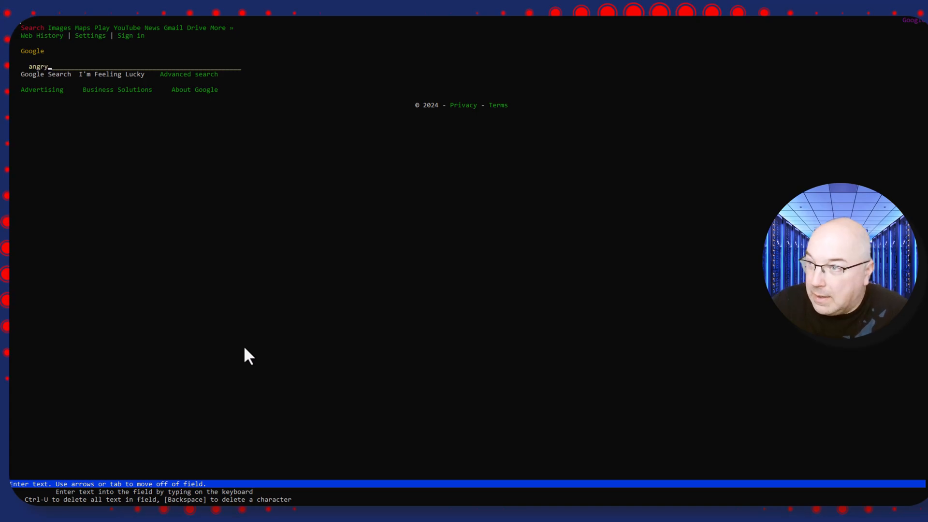
text(sys)
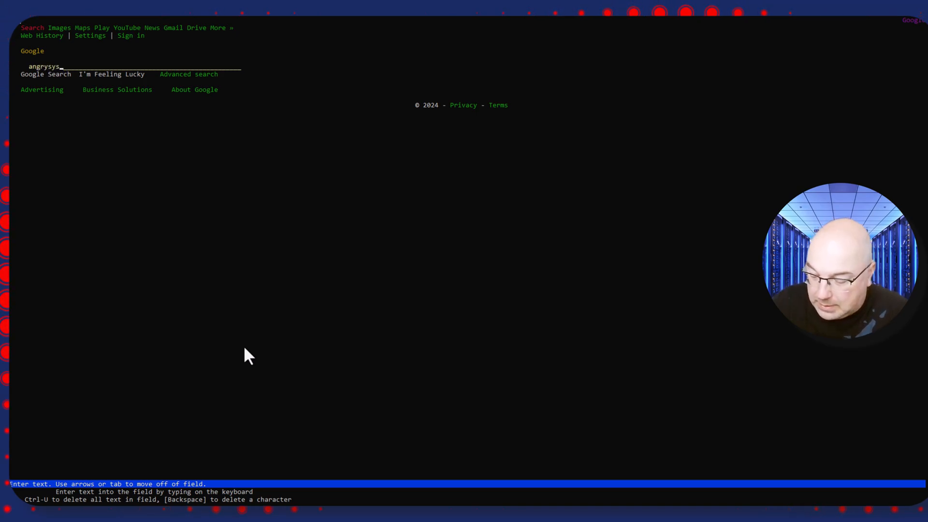
text(ops.com)
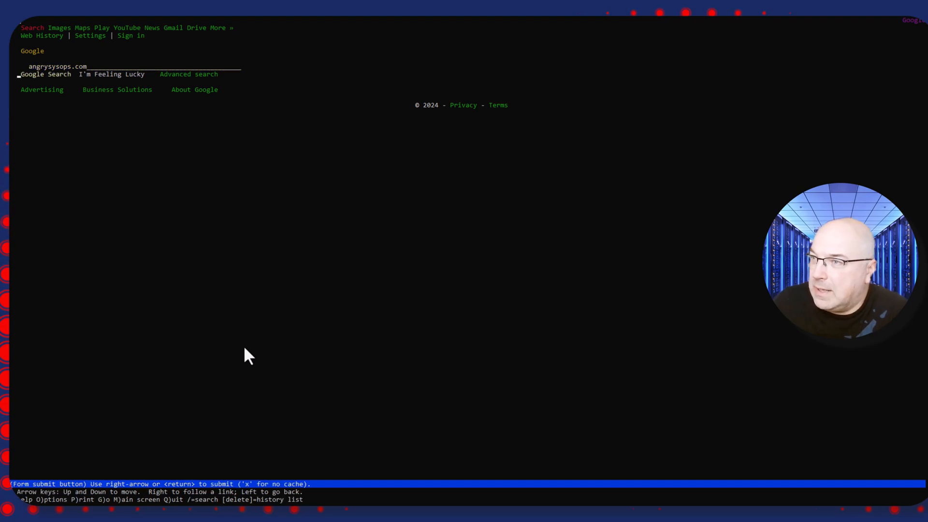
key(Return)
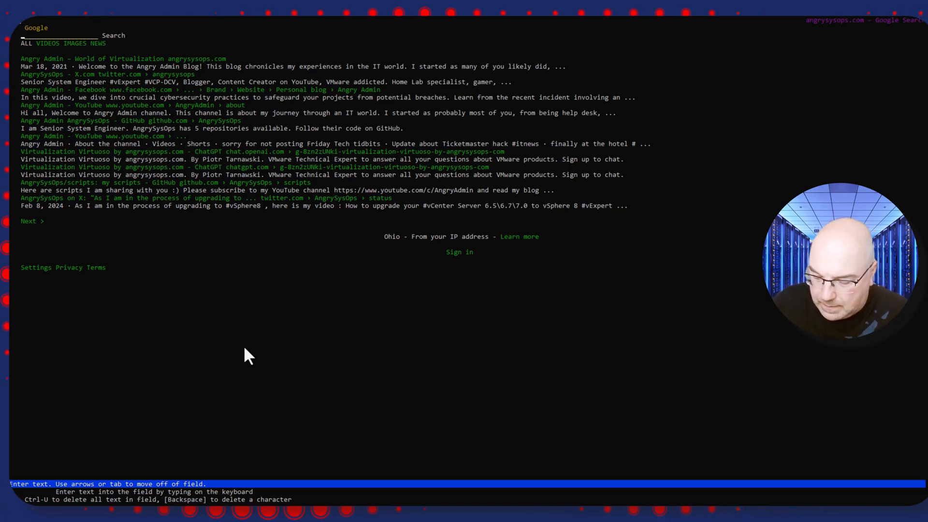
- Search Google for 'how to install ESXi' and step down through the result links
text(how to in)
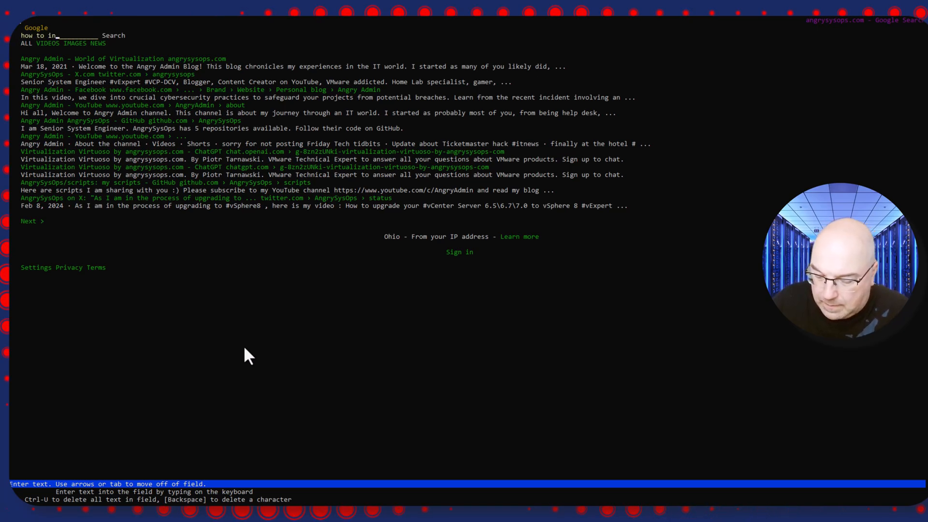
text(install E)
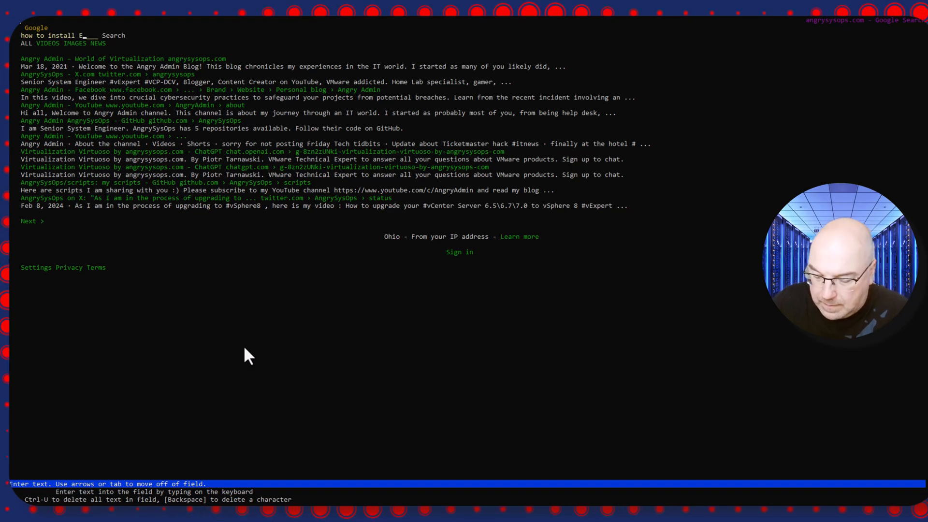
text(SXi)
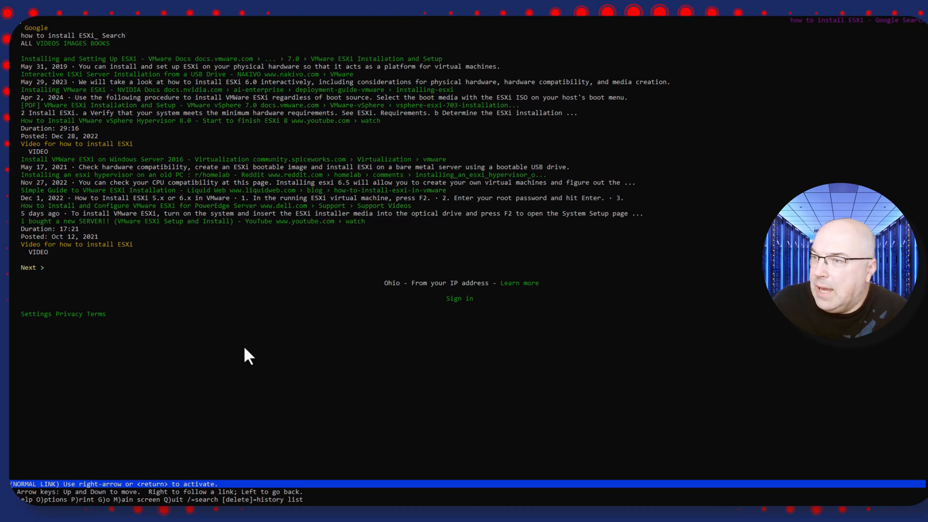
key(Down)
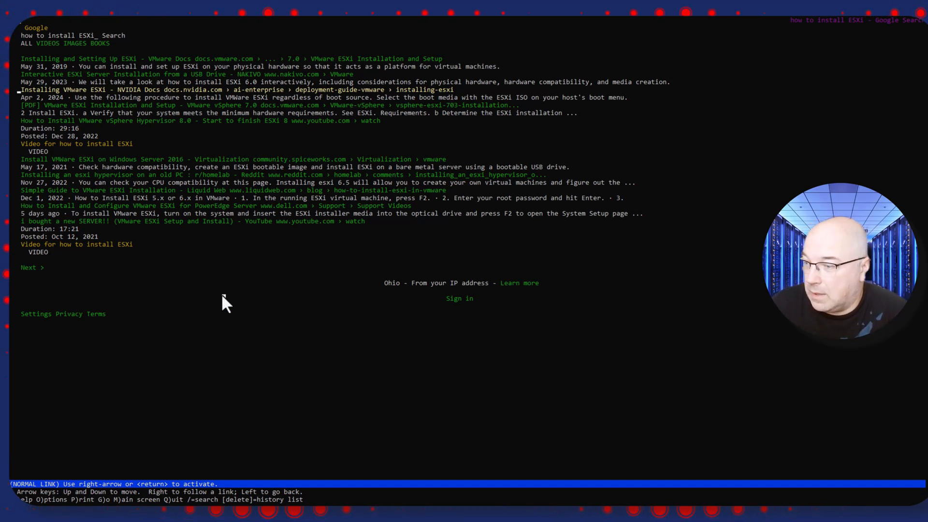
- Quit Lynx with Q, confirm with Y, and return to the shell prompt
key(q)
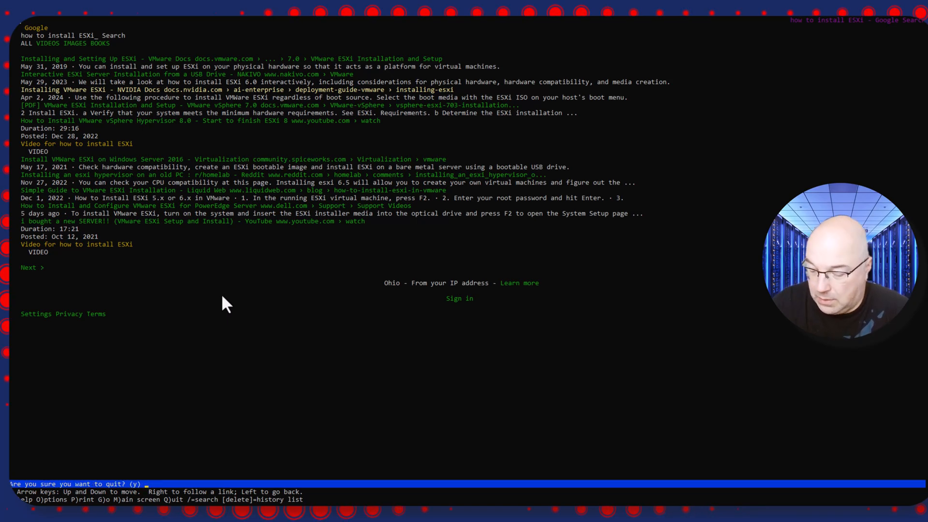
key(y)
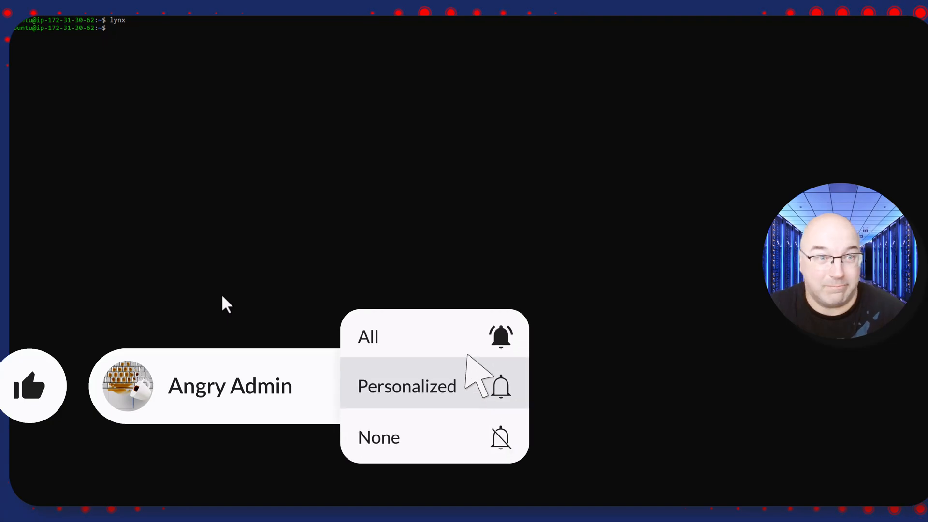
click(407, 385)
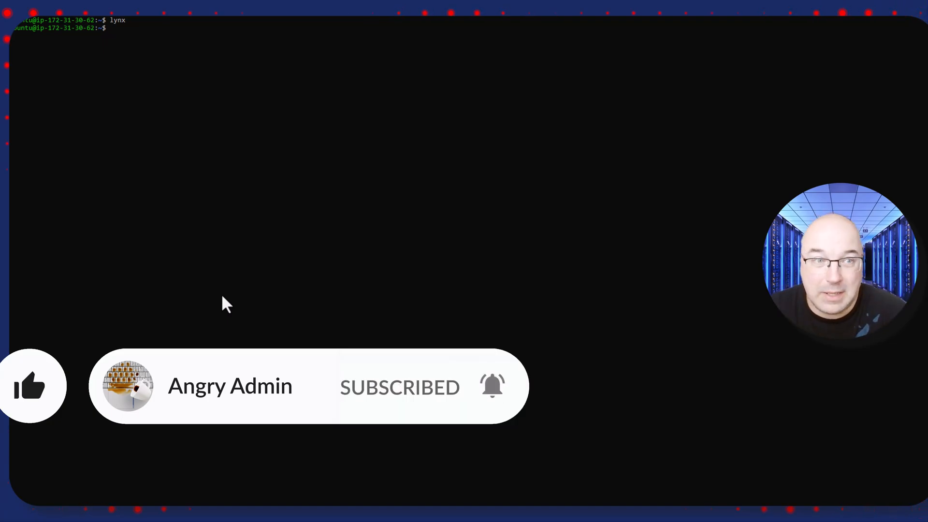